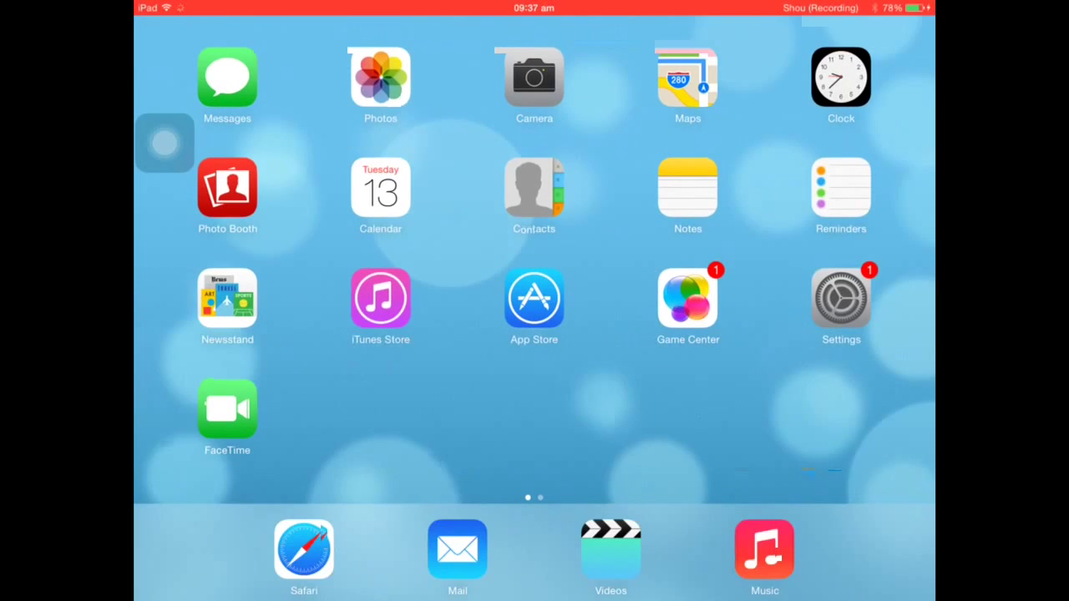
# Step: Launch the App Store from the home screen, landing on 'intro maker' search results
pyautogui.click(534, 298)
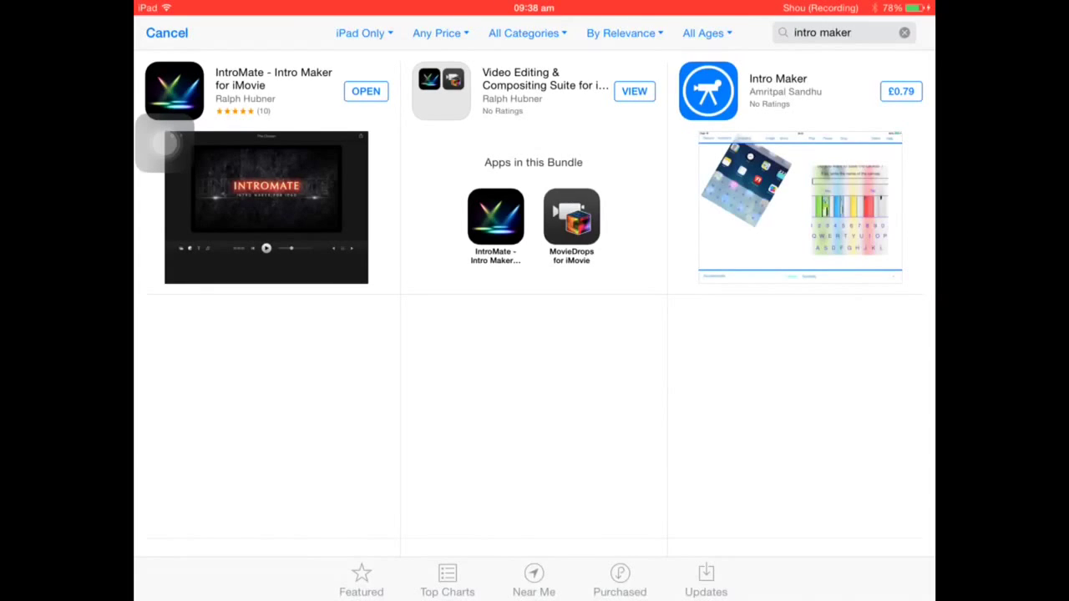
# Step: View the Intro Maker app details, close them, then view the IntroMate details
pyautogui.click(707, 91)
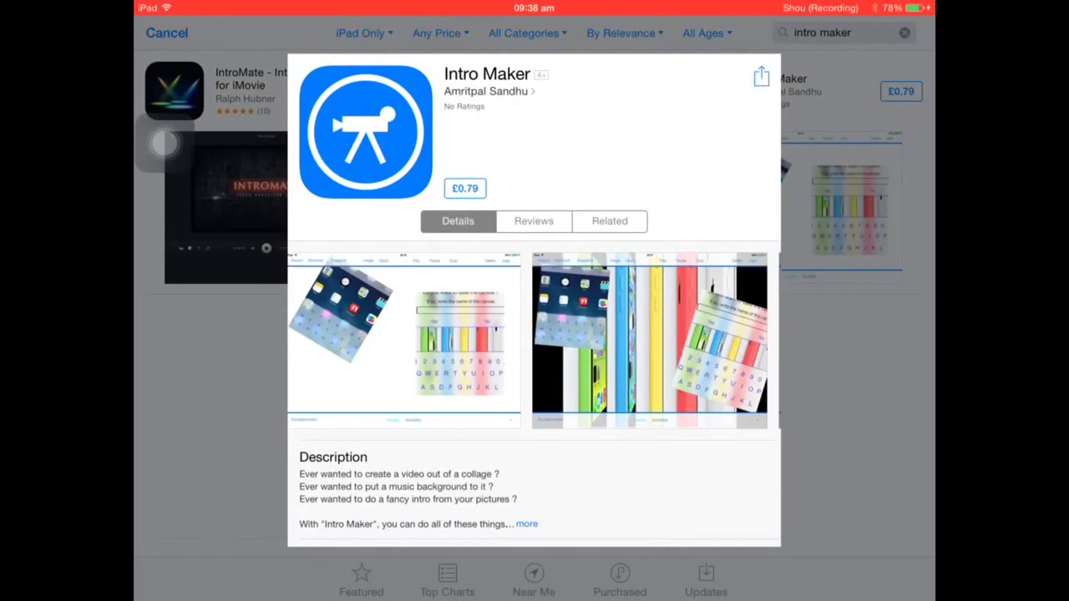
pyautogui.hscroll(-3)
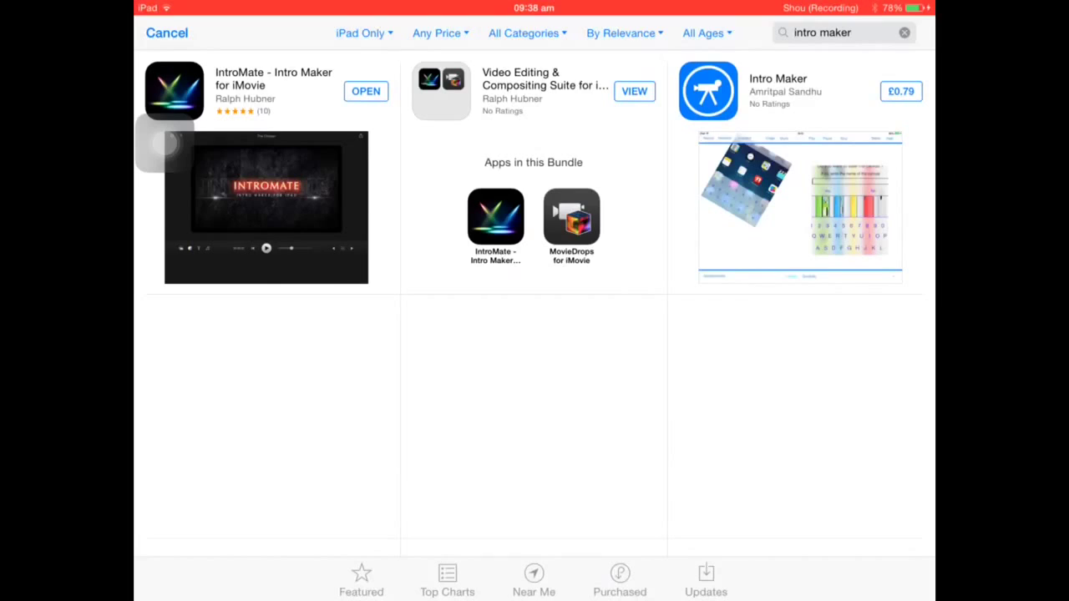
pyautogui.click(173, 91)
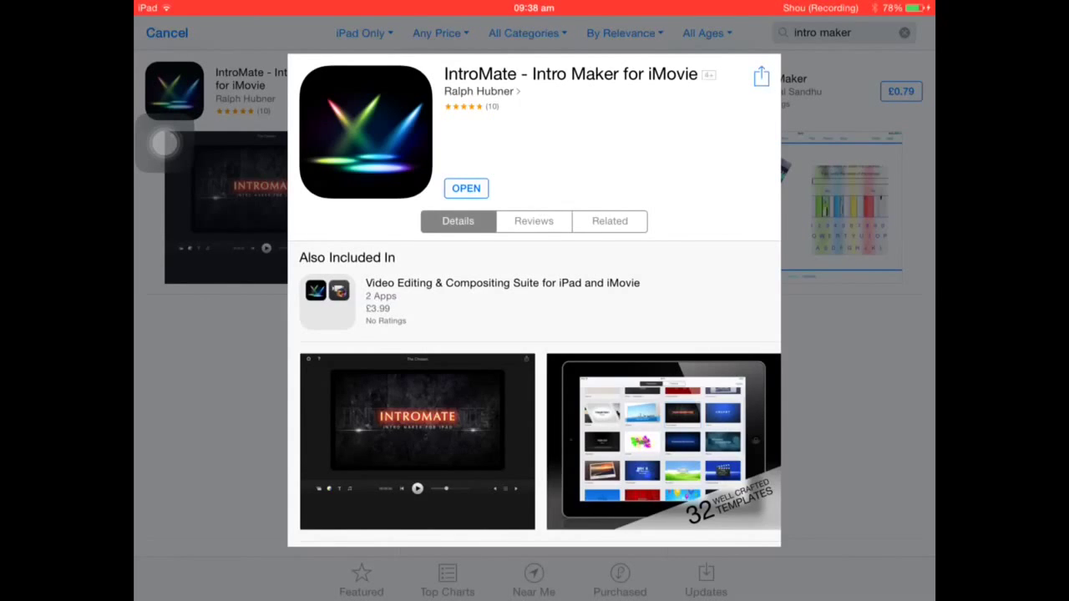
pyautogui.click(466, 188)
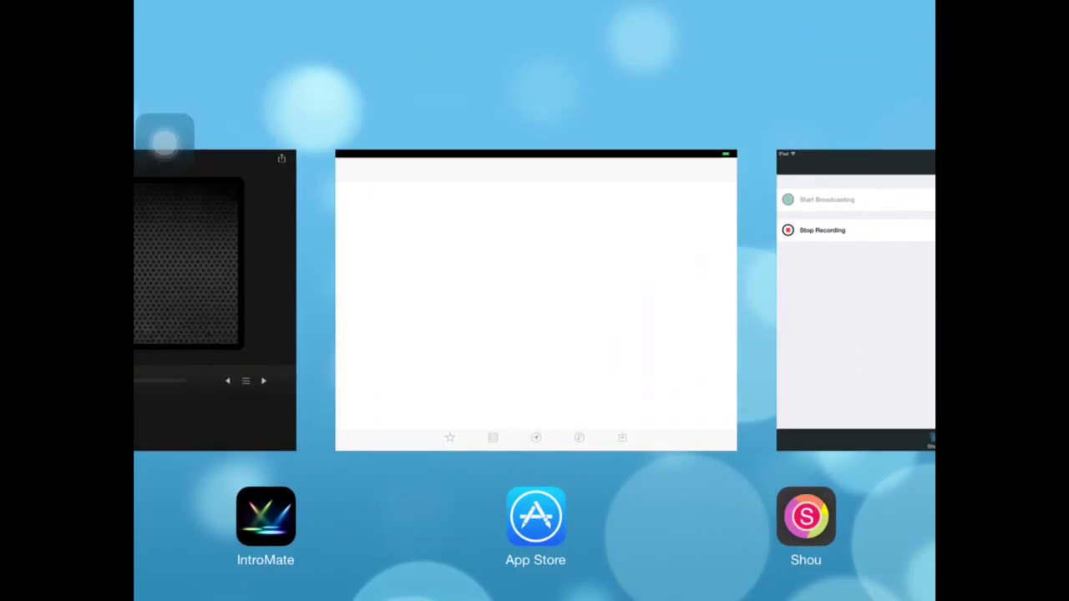
# Step: Switch to the running IntroMate app, showing the Plain 4 - Rotation Y template
pyautogui.press('home')
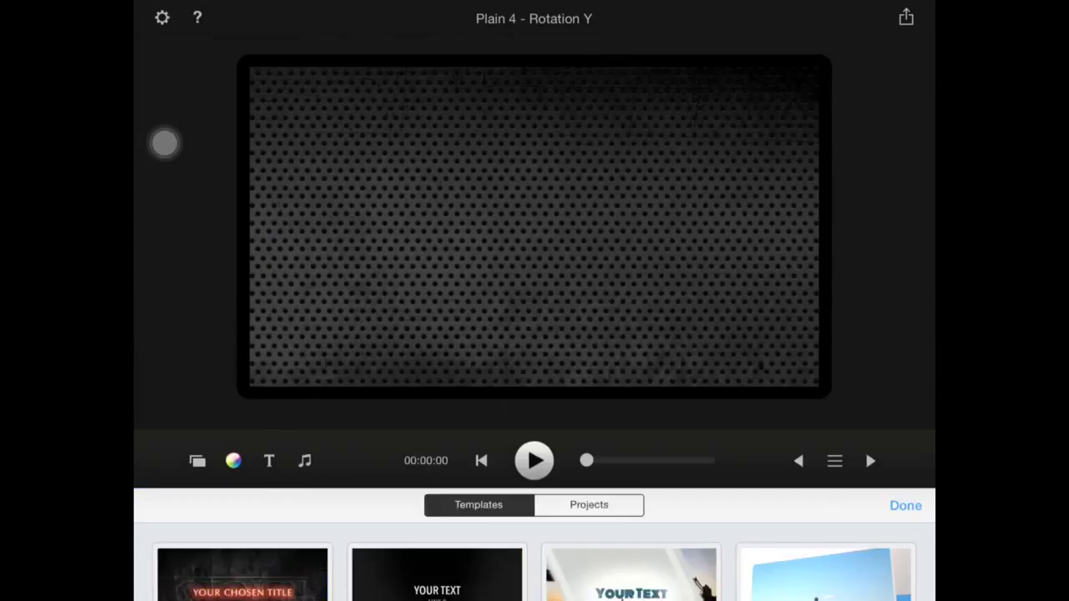
# Step: Hide the template strip, browse the full template gallery, and choose The Chosen
pyautogui.click(904, 505)
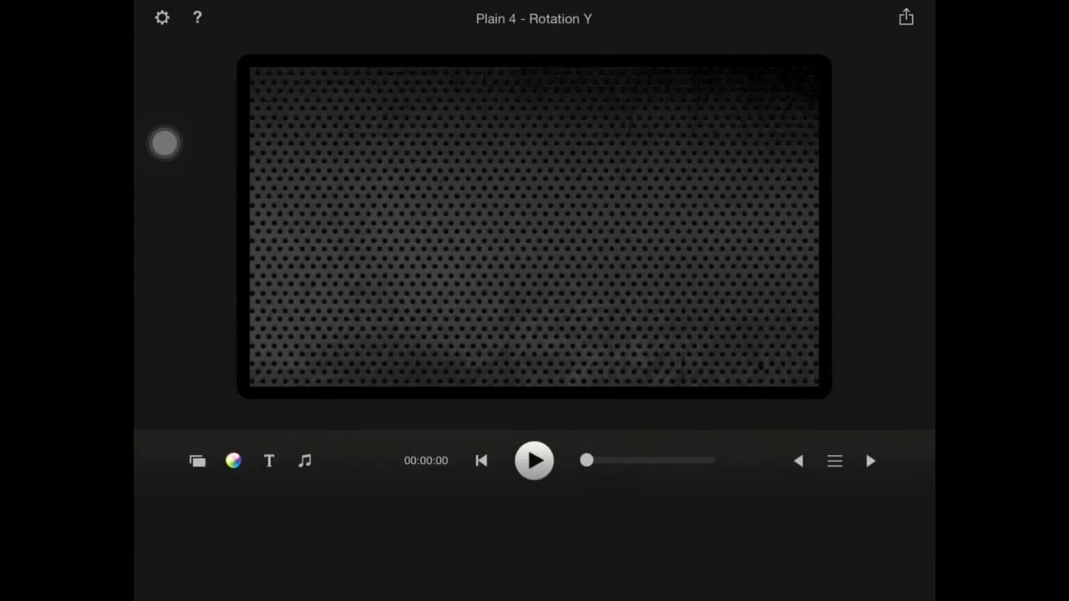
pyautogui.click(198, 460)
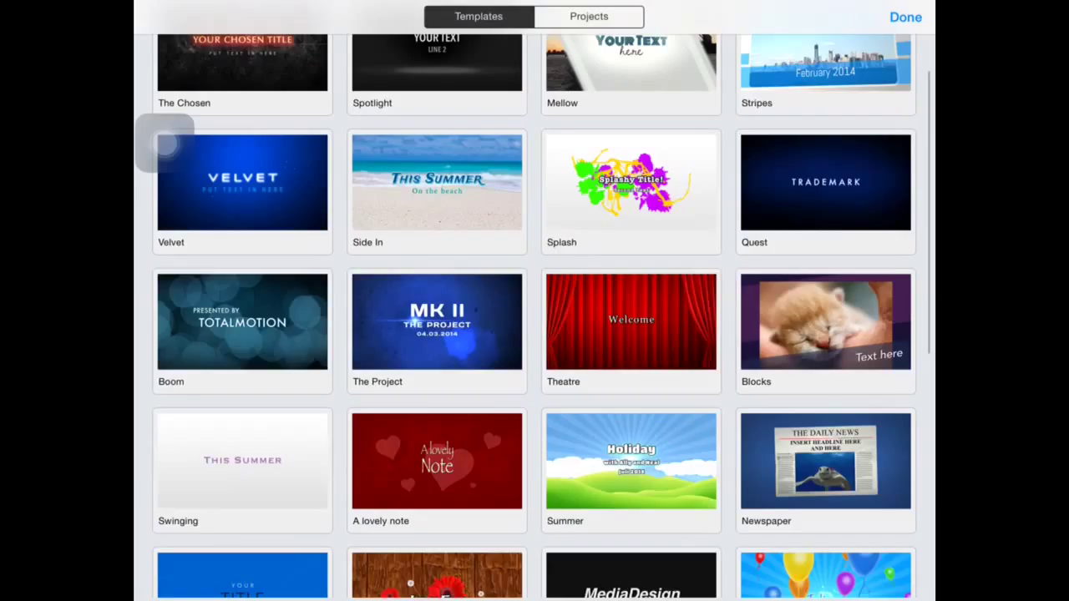
pyautogui.scroll(-3)
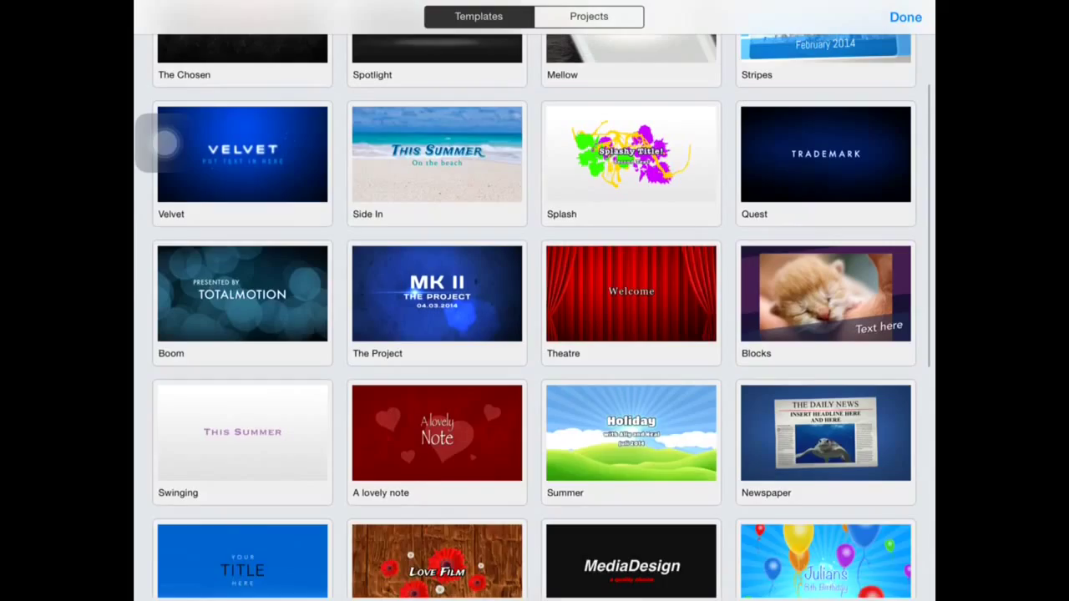
pyautogui.scroll(-3)
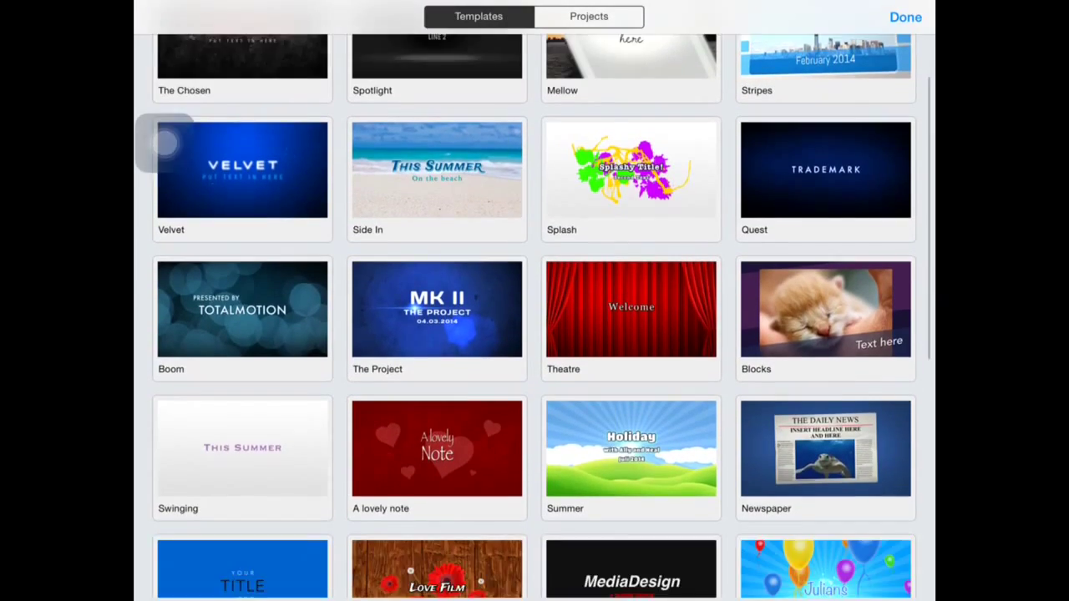
pyautogui.scroll(-3)
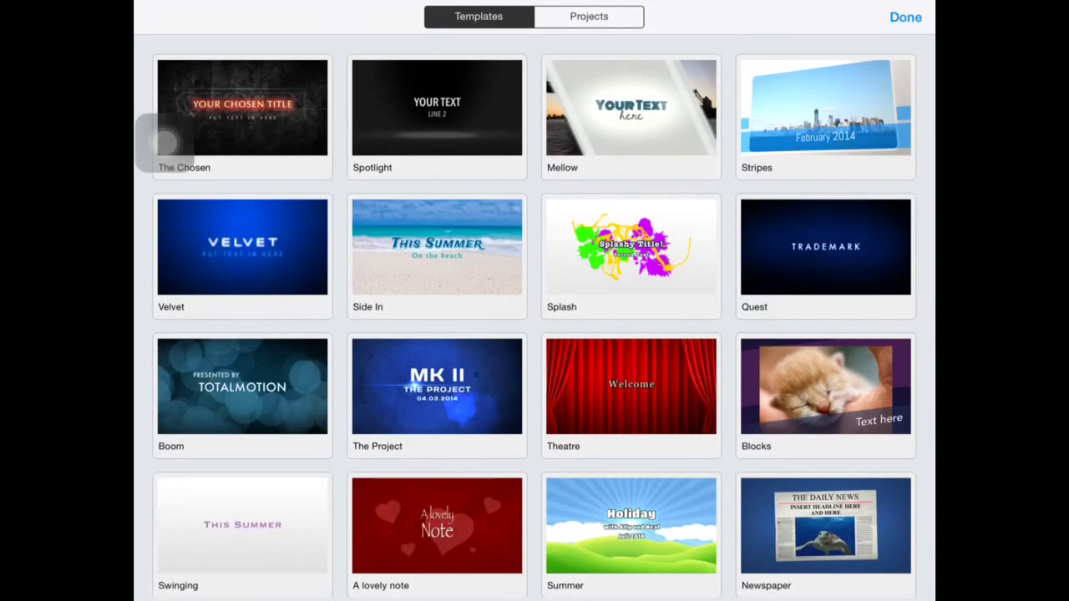
pyautogui.click(243, 107)
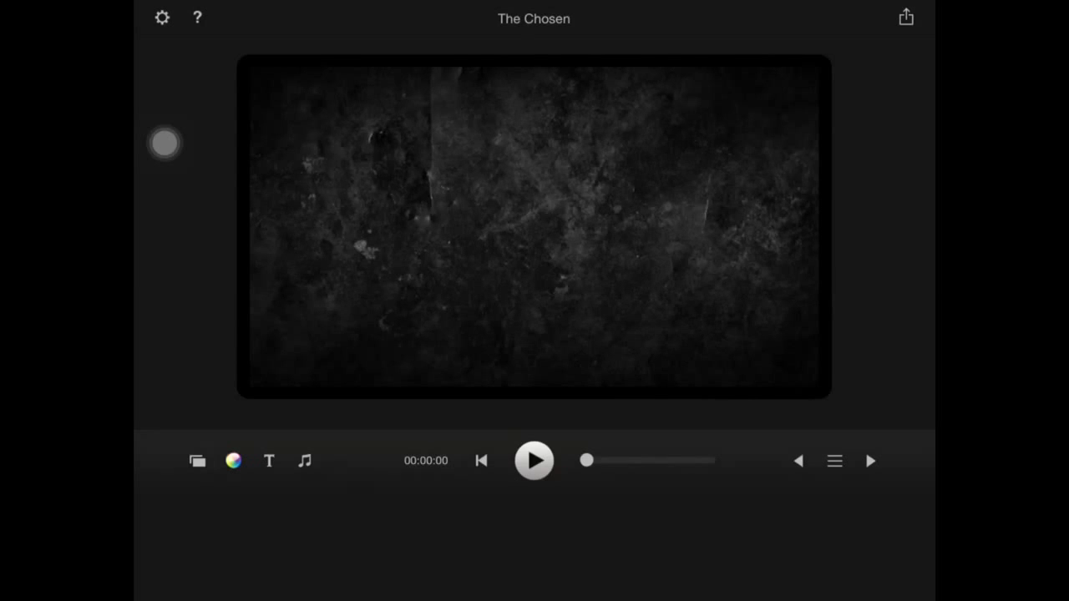
# Step: Open the title text editor for The Chosen template
pyautogui.click(534, 460)
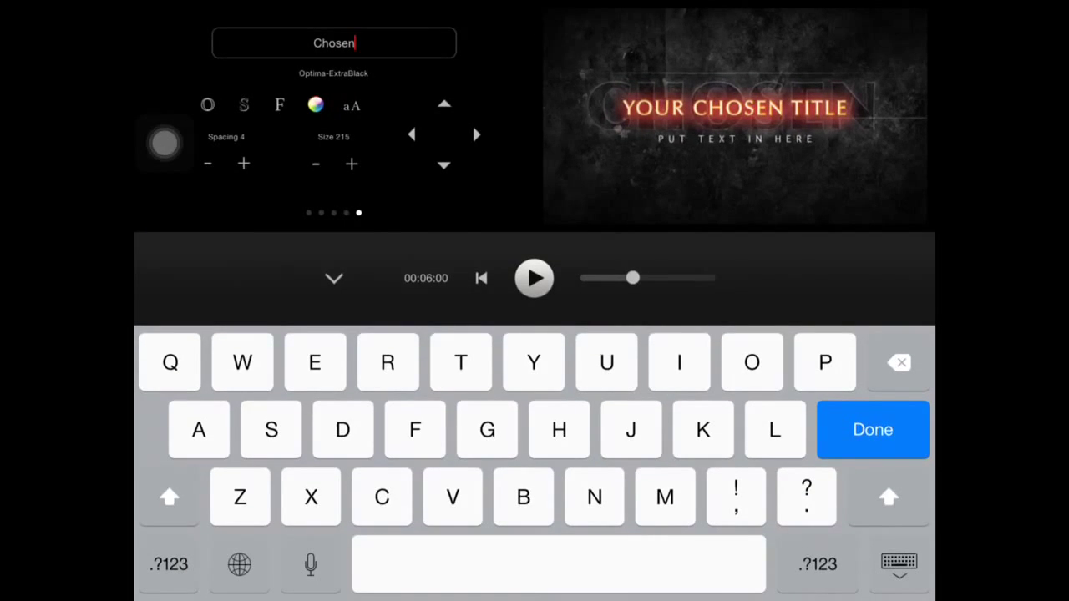
# Step: Replace the three text lines with 'how to', 'make an intro' and 'on ipad', then finish
pyautogui.click(898, 361)
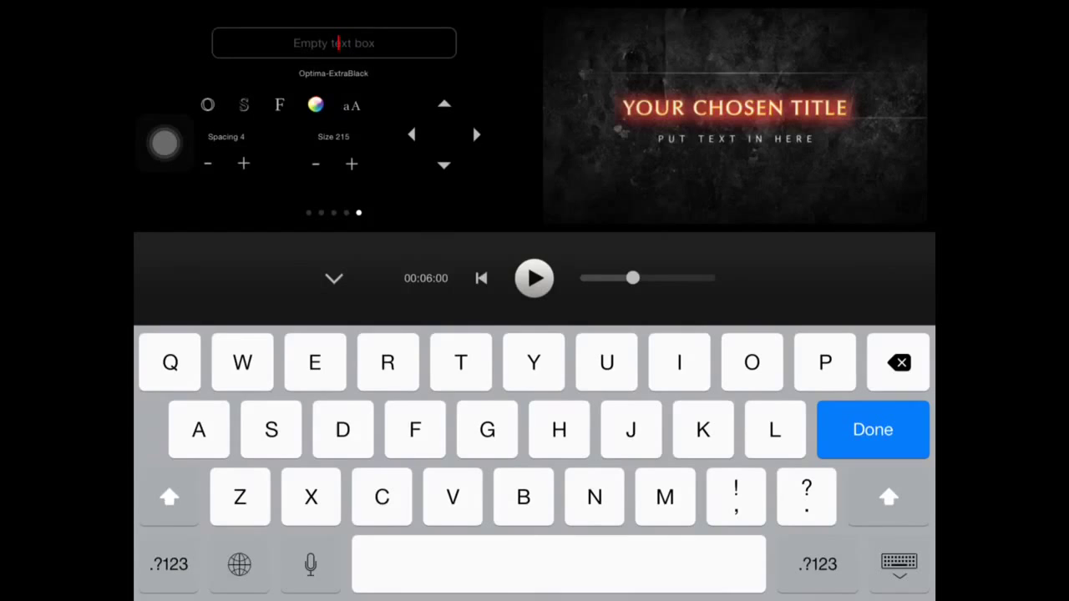
pyautogui.write('hosen Title')
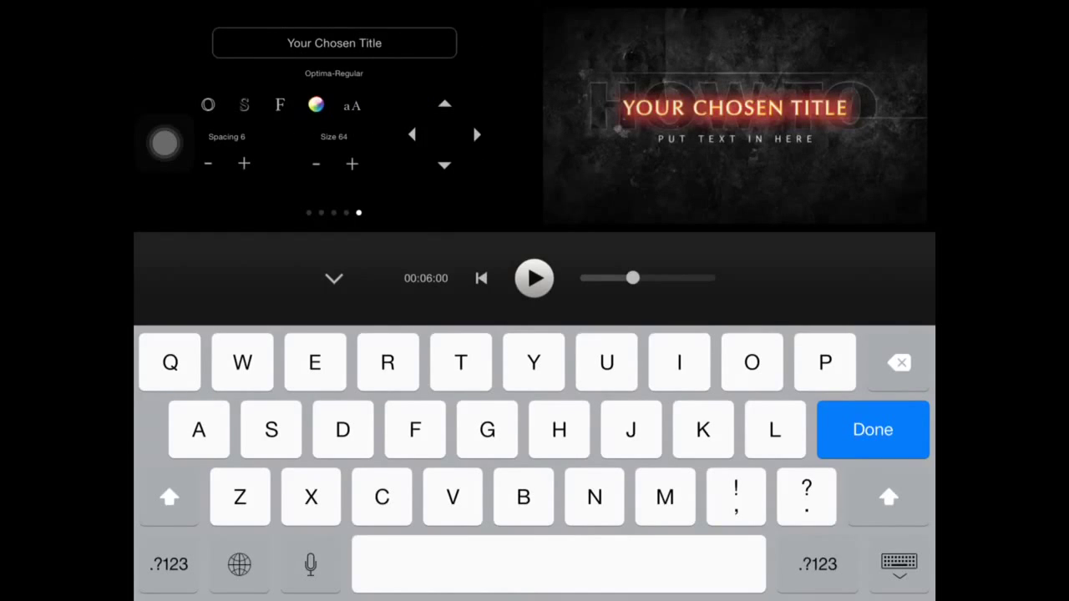
pyautogui.click(899, 361)
pyautogui.write('mak')
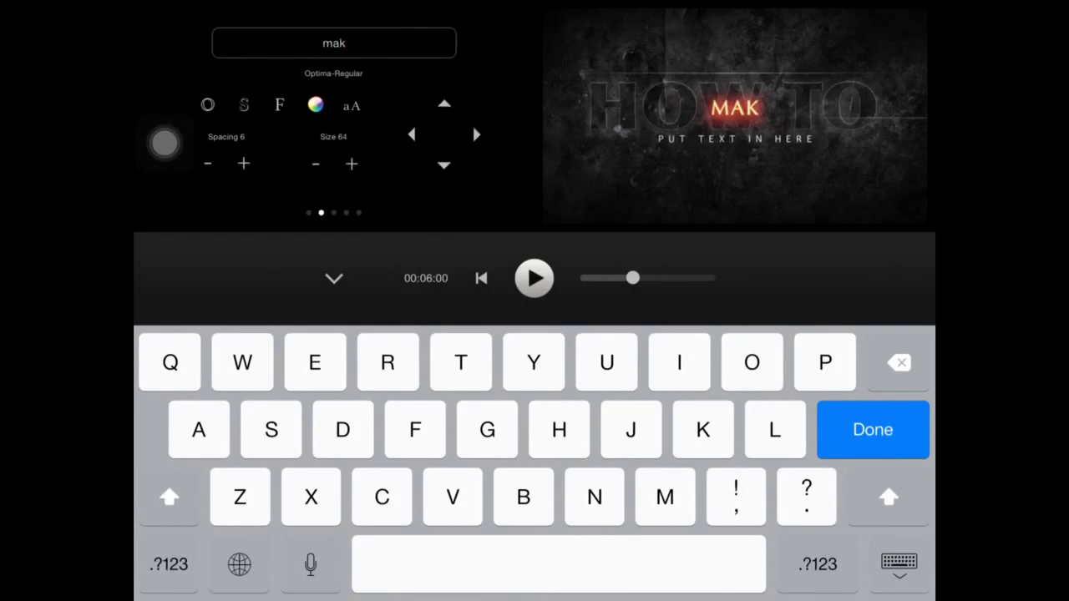
pyautogui.write('e a')
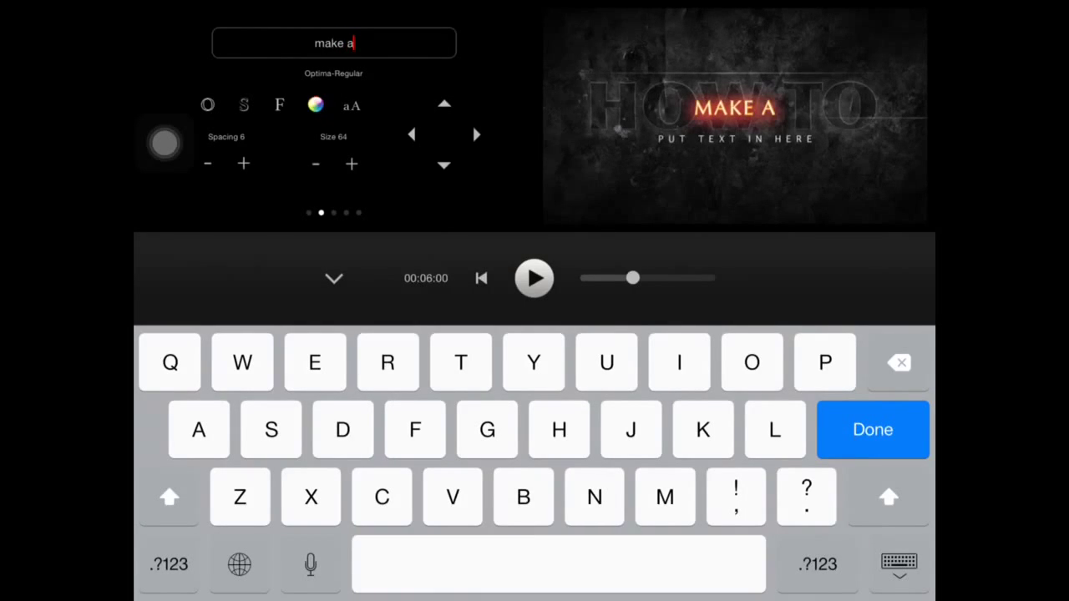
pyautogui.write('n')
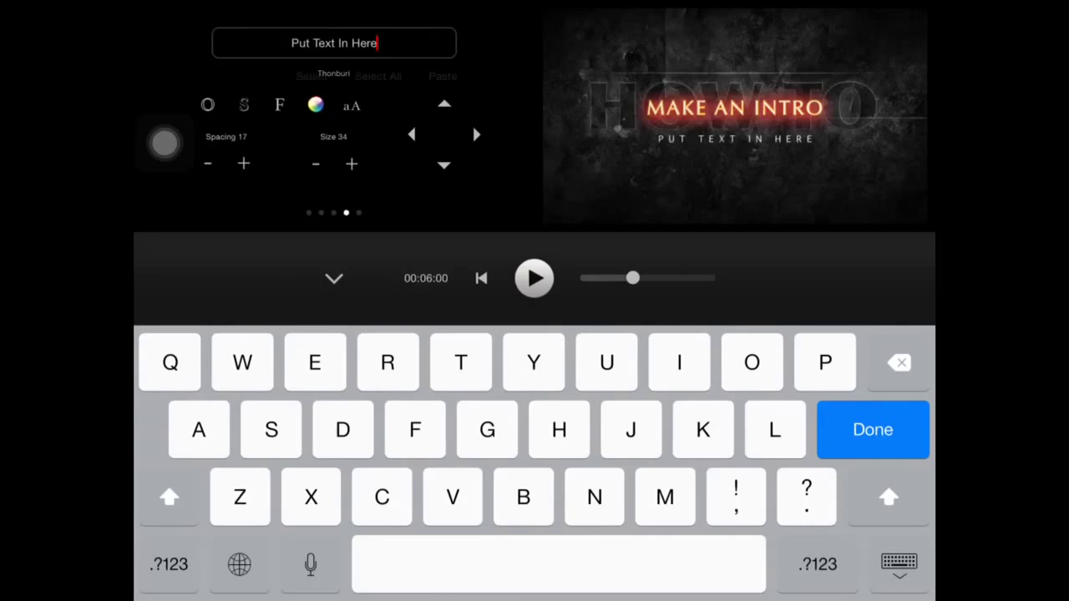
pyautogui.click(898, 362)
pyautogui.write('on ipa')
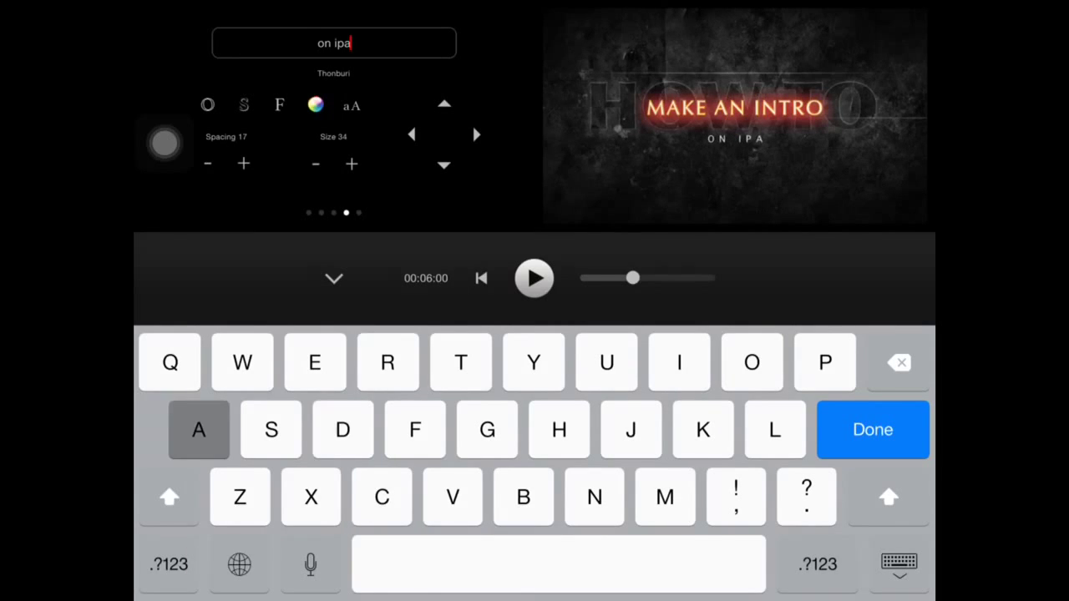
pyautogui.click(872, 429)
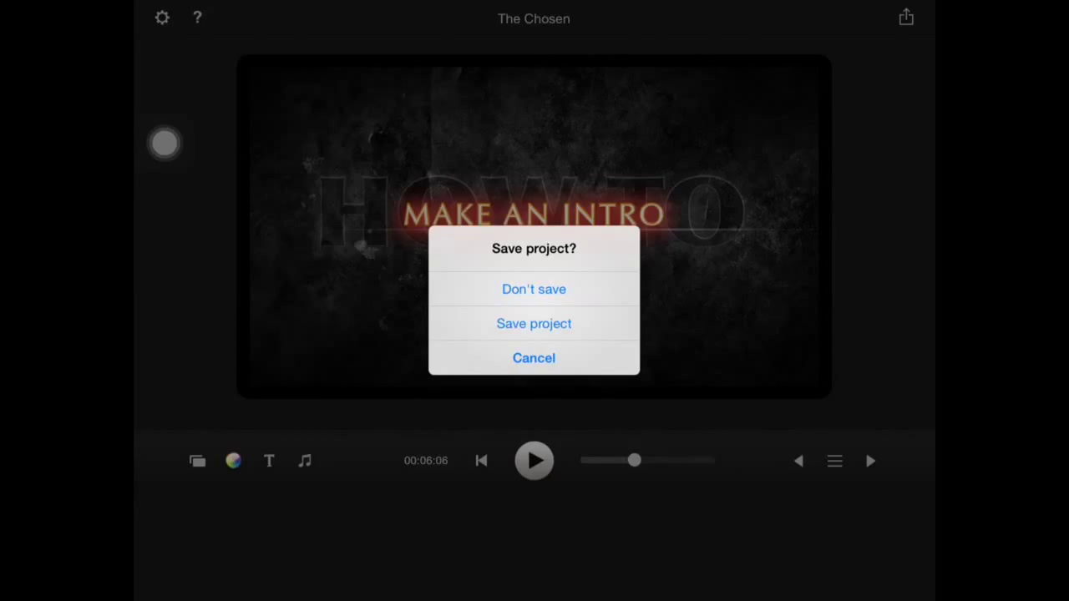
# Step: Answer the Save project? alert and return to the 'How To / Make an Intro / On iPad' preview
pyautogui.click(534, 289)
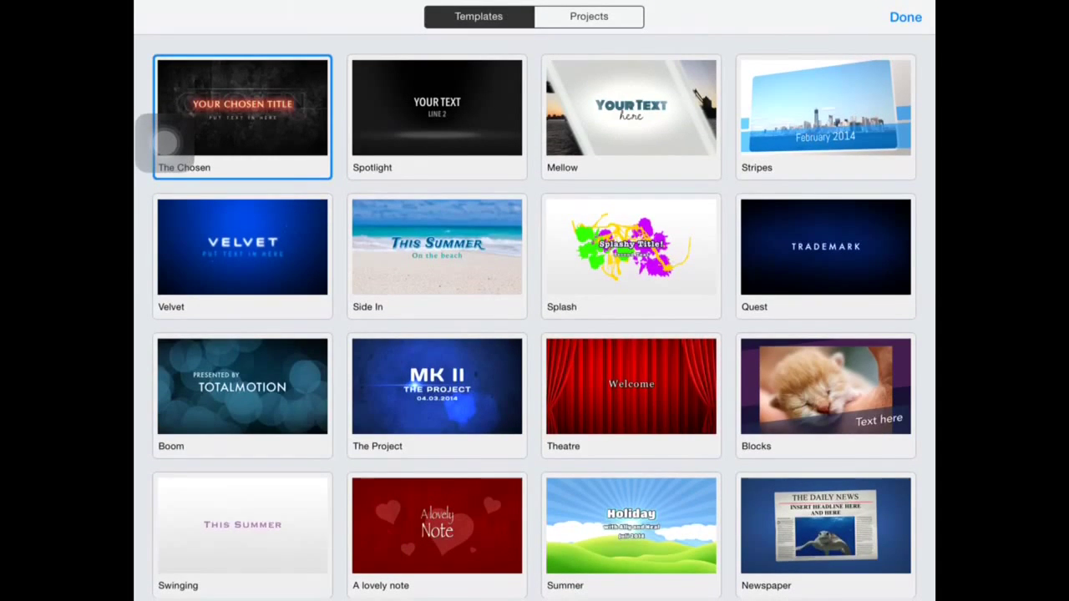
pyautogui.scroll(-3)
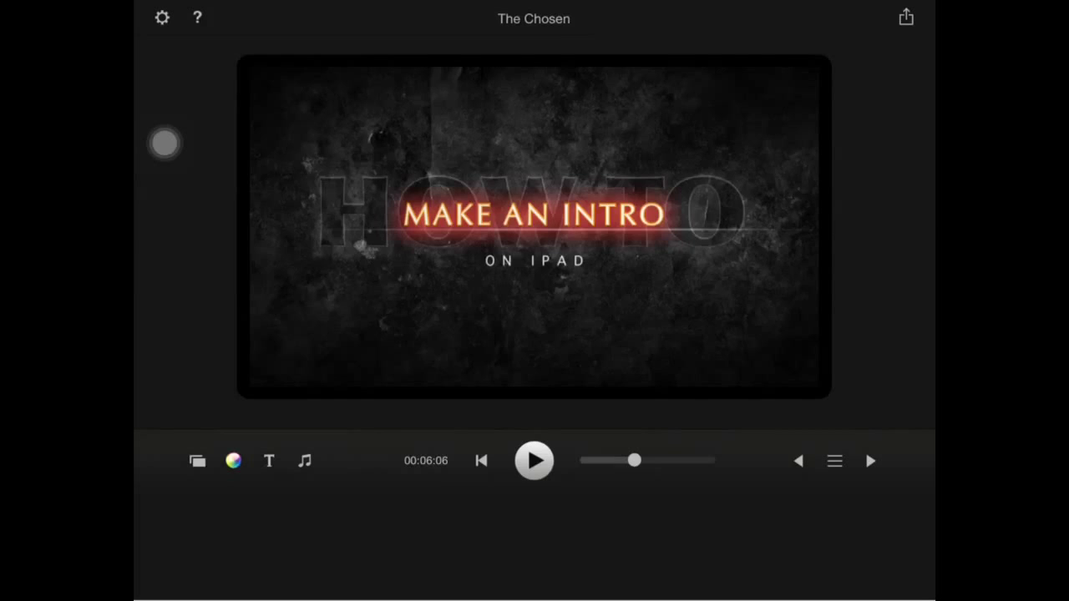
pyautogui.click(906, 17)
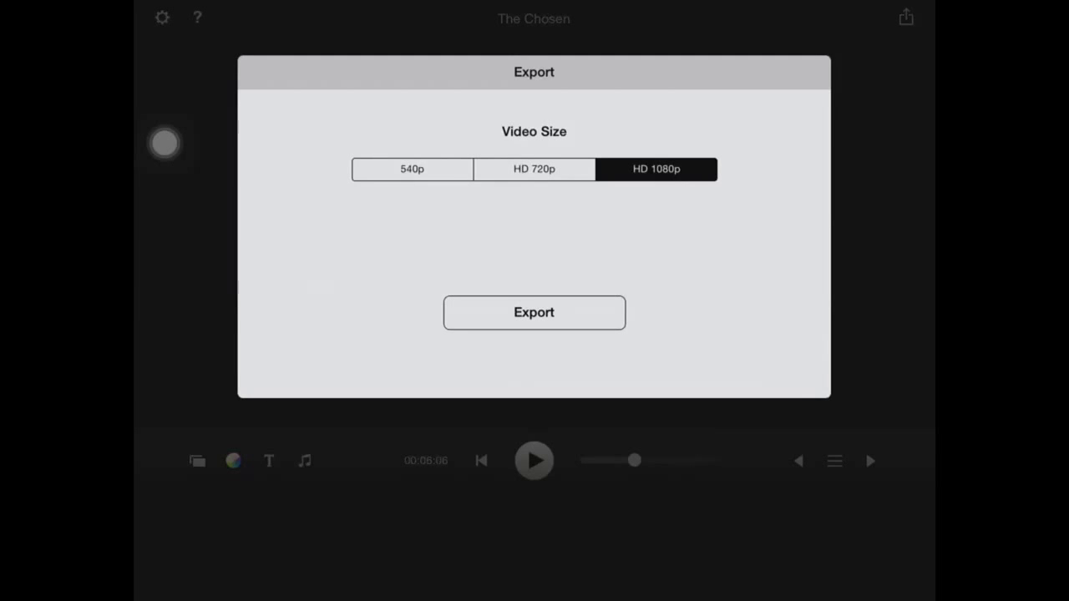
pyautogui.click(534, 312)
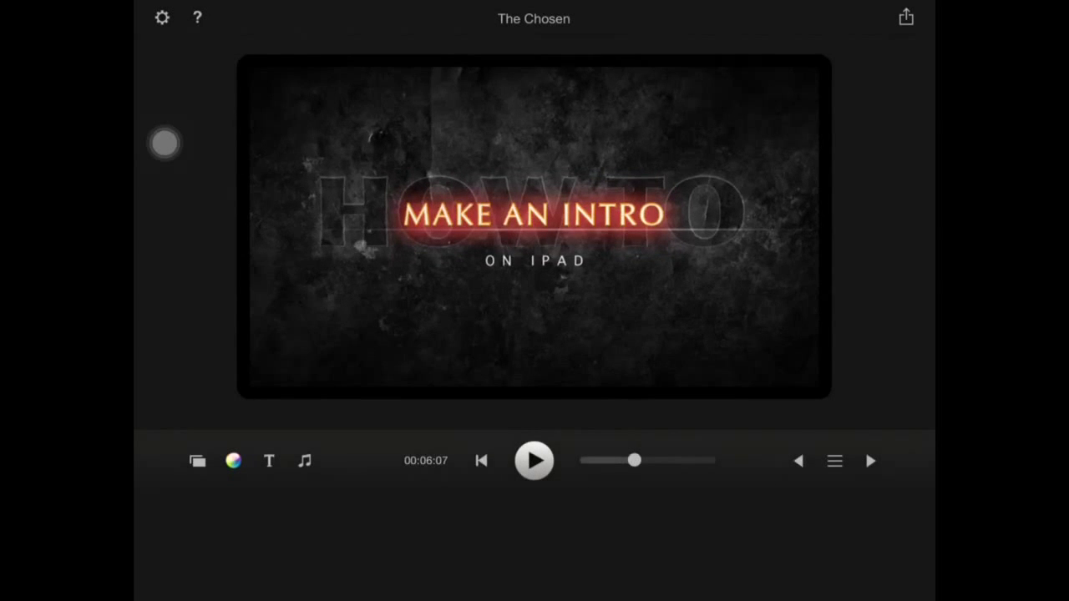